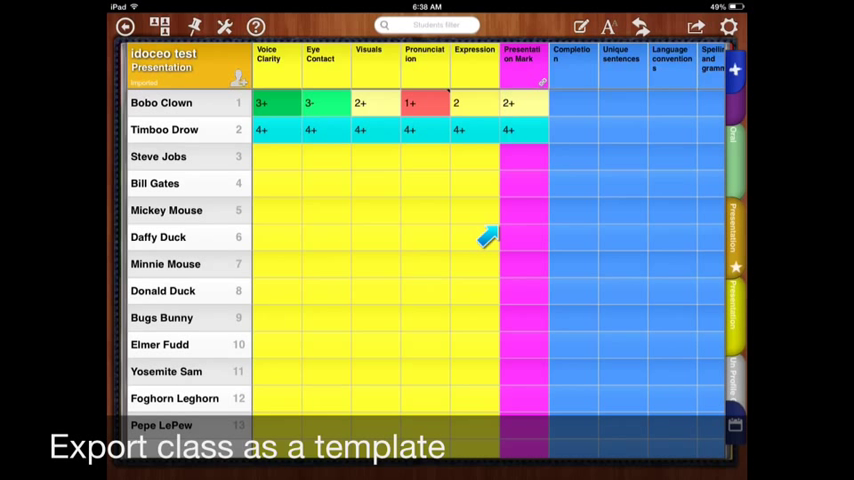
mouse_move(728, 356)
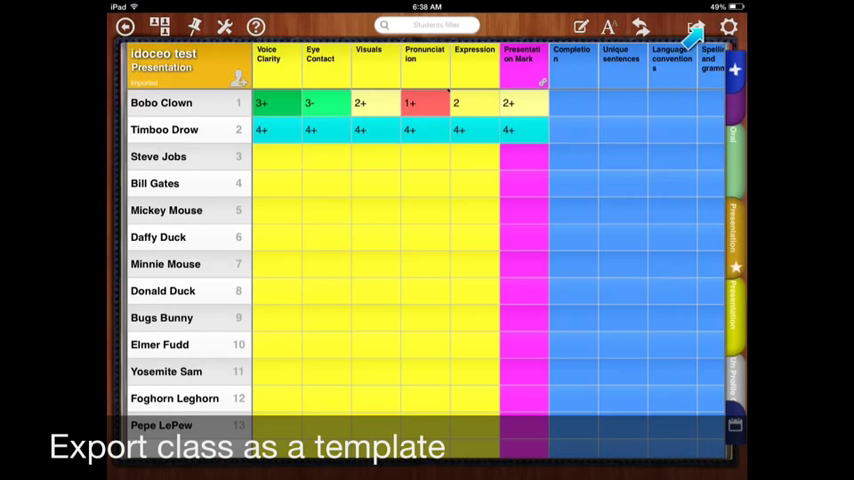
Step: Start exporting the class as a template file from the share icon
left_click(696, 26)
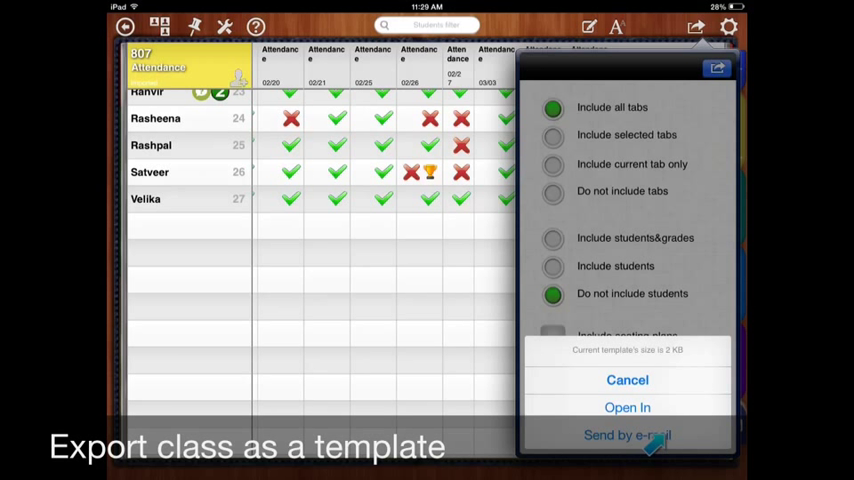
left_click(628, 436)
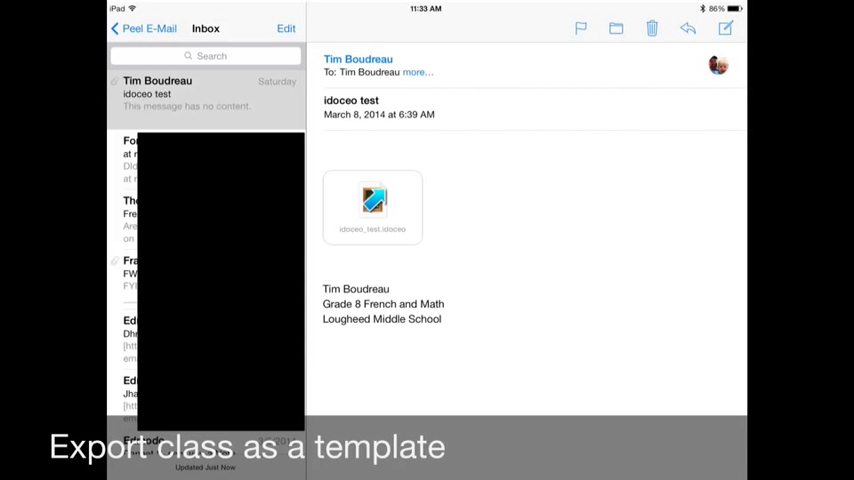
Step: Show the Open In choices for the received iDoceo template attachment
left_click(372, 204)
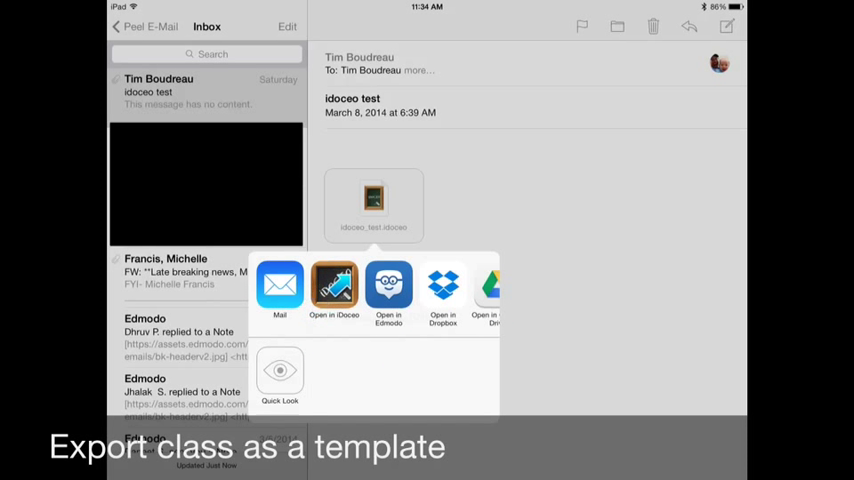
Step: Import the template into iDoceo as a second 'idoceo test' class
left_click(334, 288)
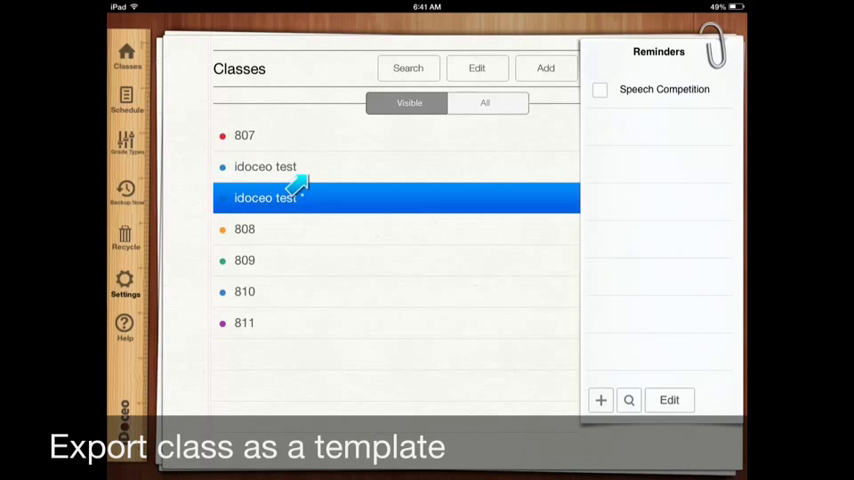
left_click(264, 196)
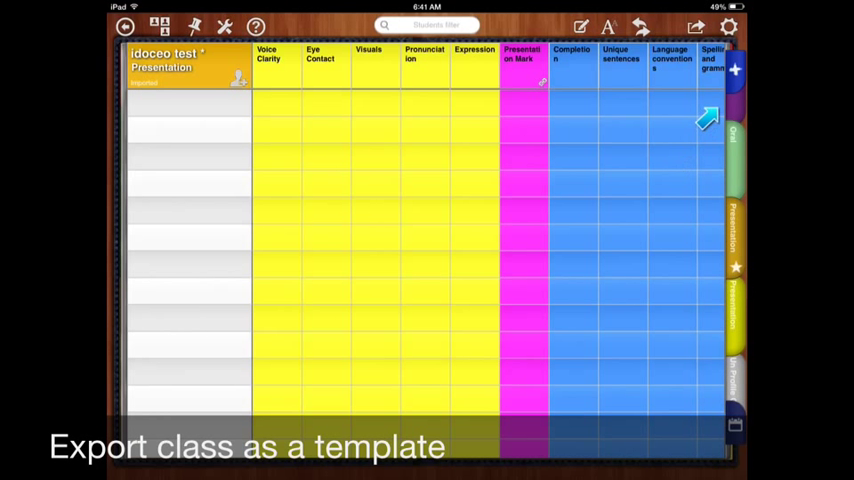
mouse_move(720, 184)
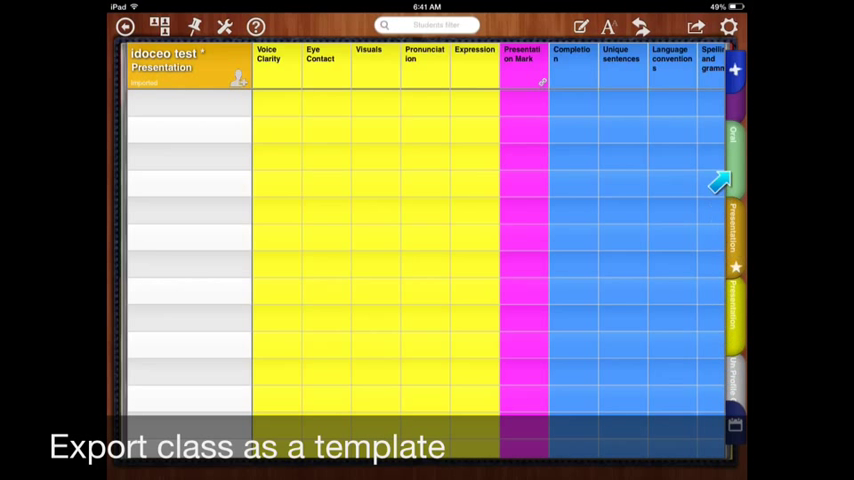
mouse_move(664, 186)
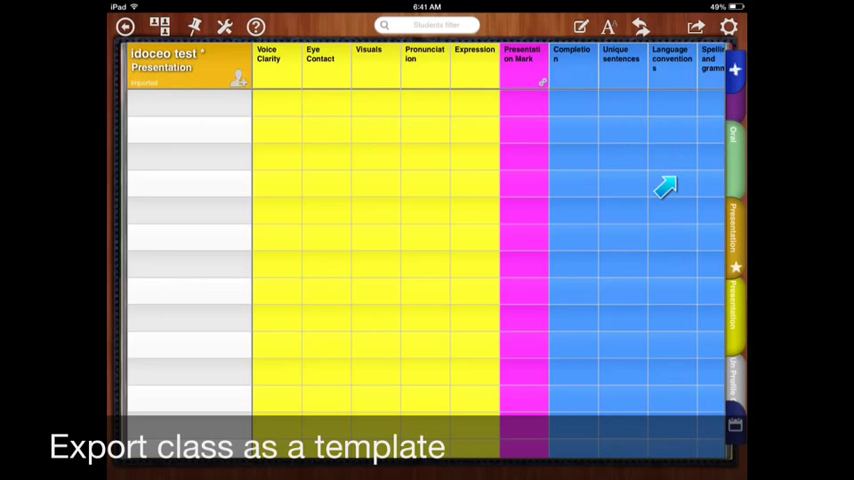
mouse_move(200, 78)
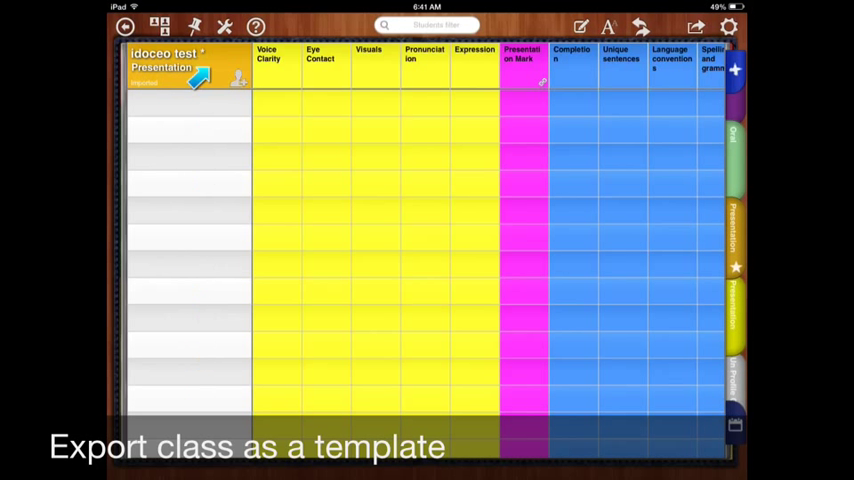
mouse_move(192, 368)
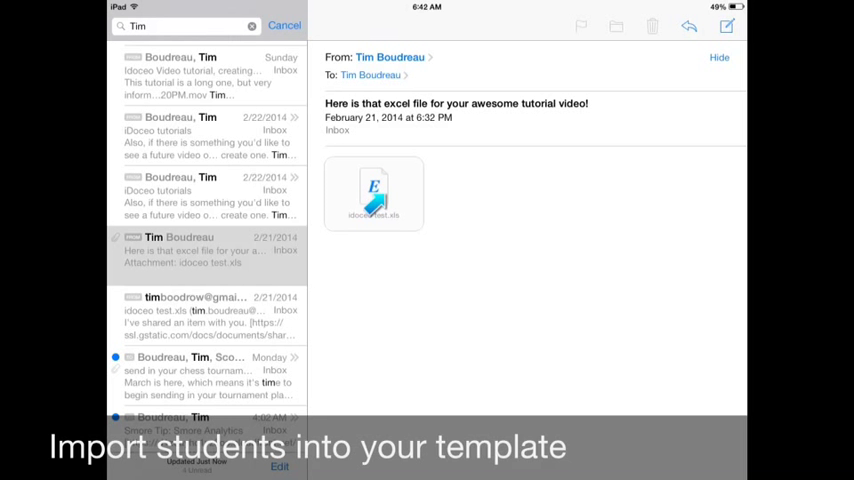
Step: Send the emailed Excel student list attachment to iDoceo for import
left_click(372, 192)
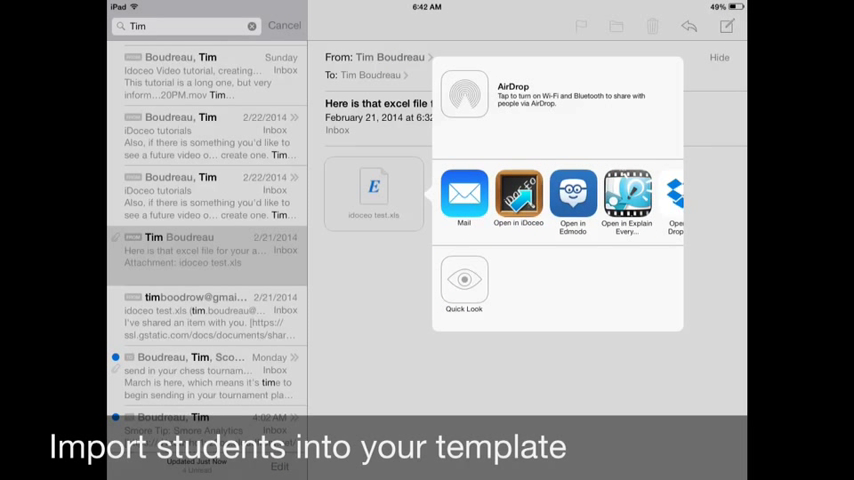
left_click(518, 196)
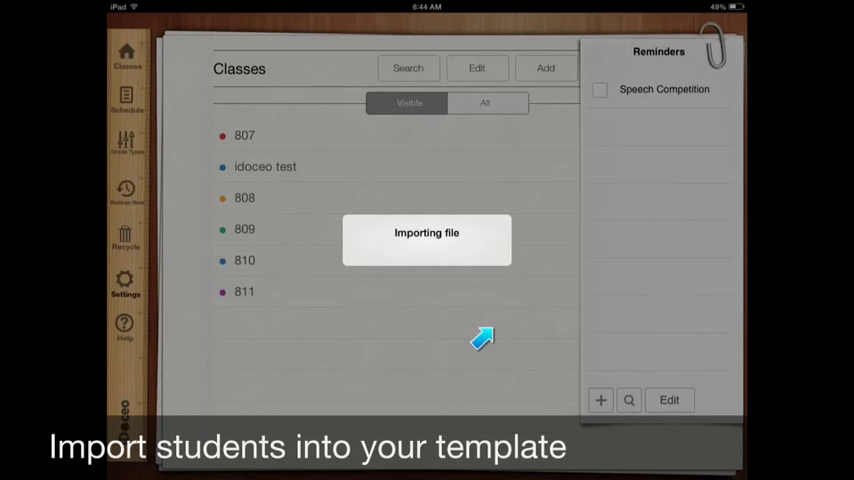
mouse_move(468, 252)
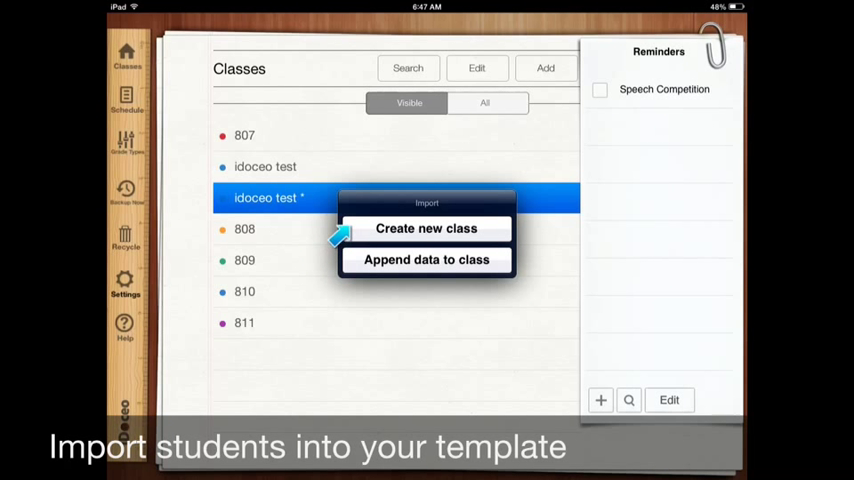
mouse_move(500, 272)
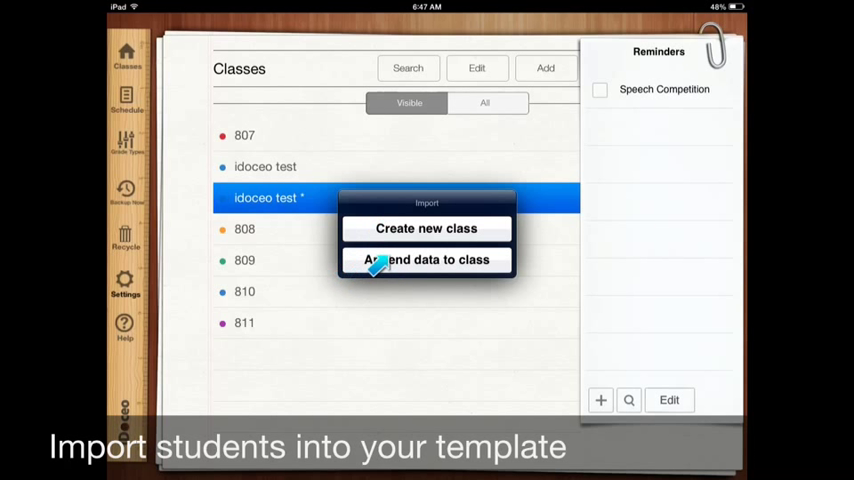
Step: Append the Excel students to the imported template class
left_click(426, 260)
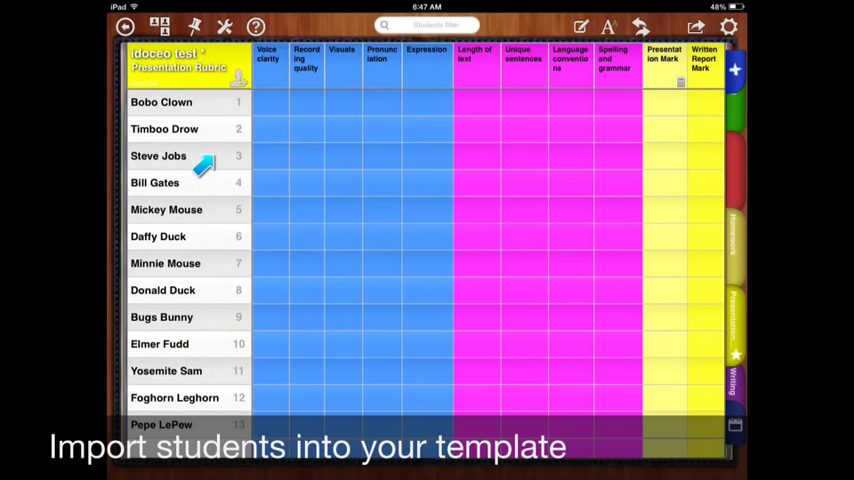
mouse_move(430, 262)
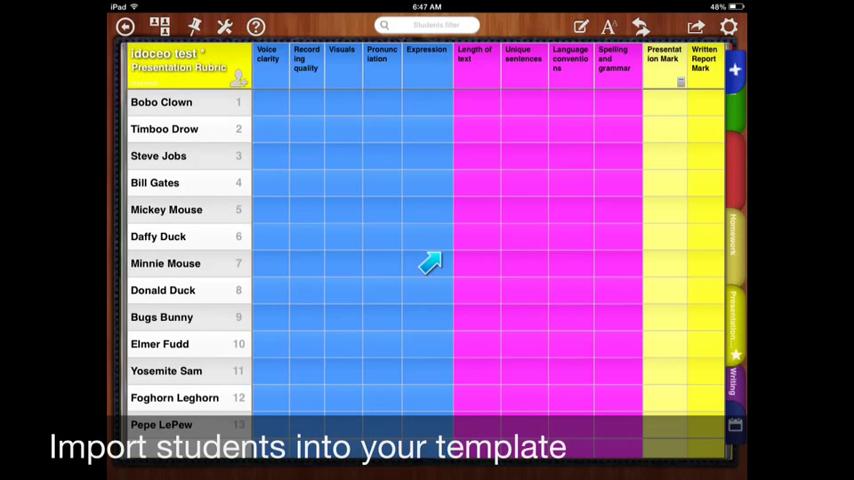